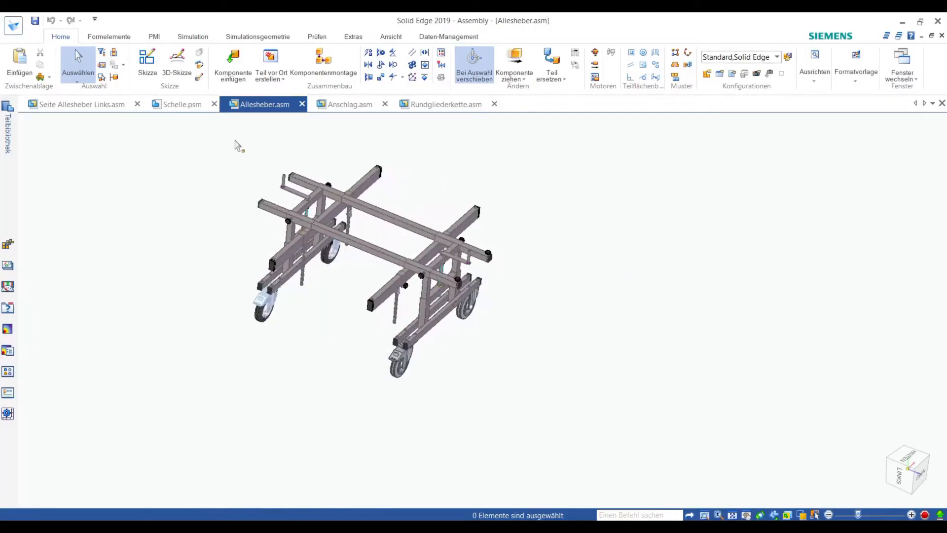
# Bring up the BuffaloREVD Sheet_2 schematic with the POWER connector and Teensy4.1 wiring
pyautogui.click(349, 103)
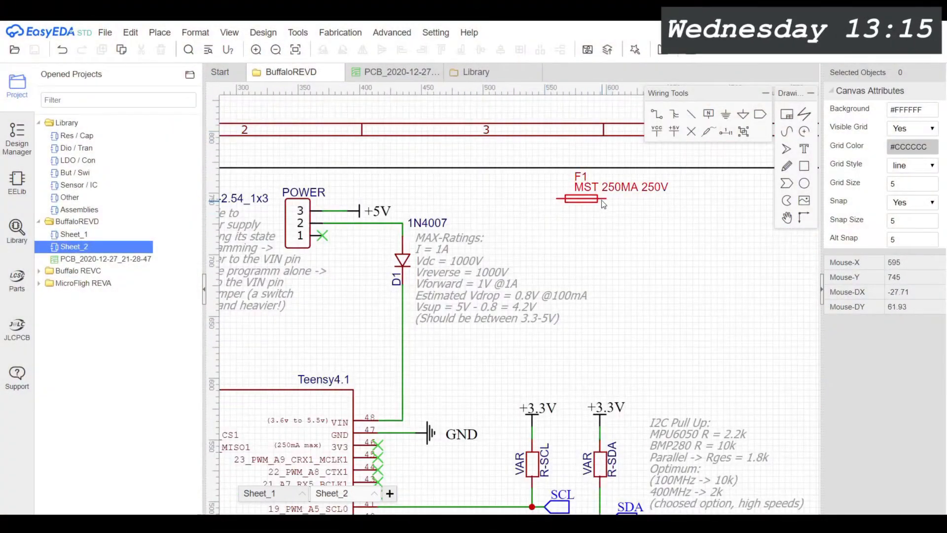
# Review the Library document's Other sheet, then show the BuffaloREVD PCB layout with its 36-net overview
pyautogui.click(468, 31)
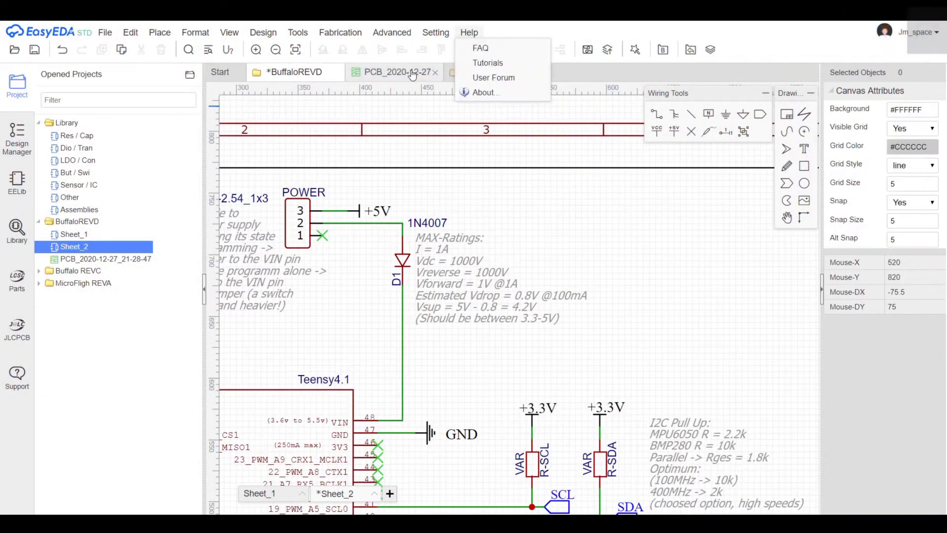
pyautogui.click(477, 72)
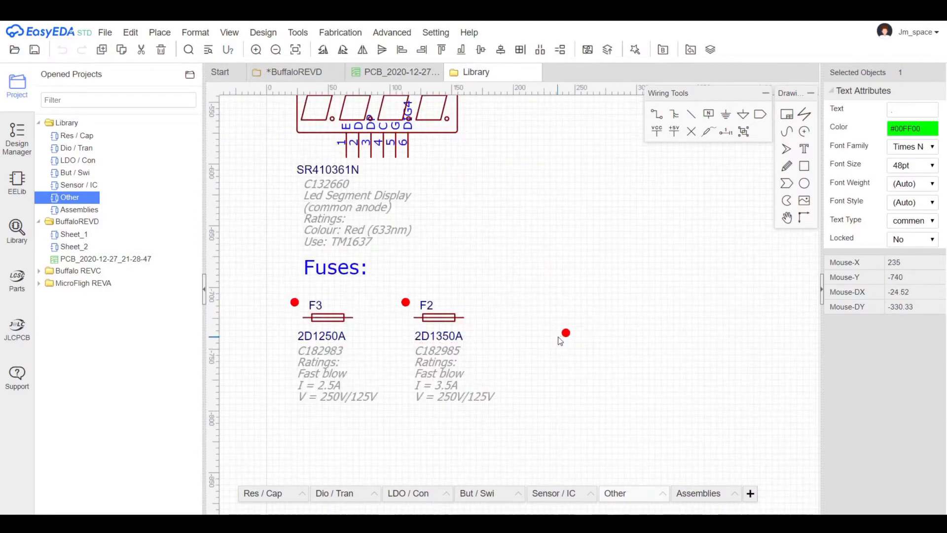
pyautogui.moveTo(378, 233)
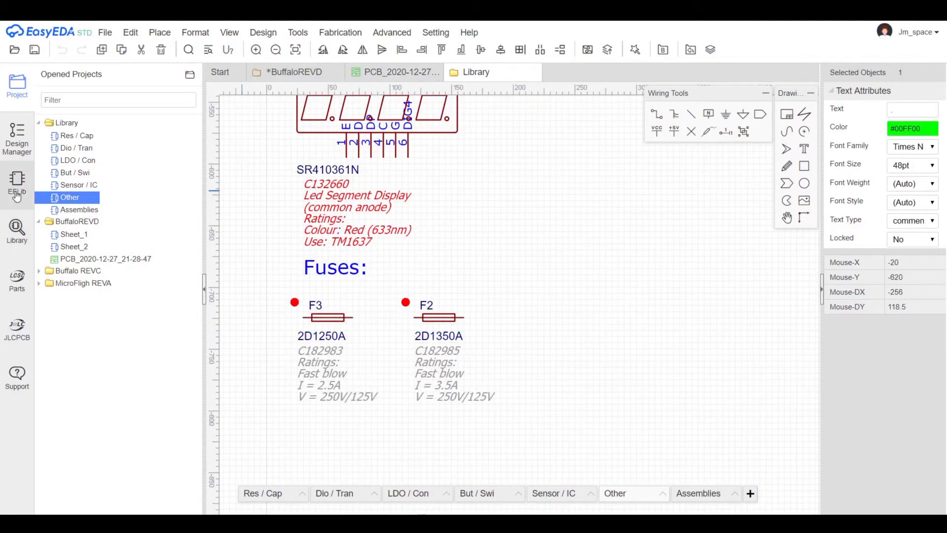
pyautogui.click(395, 72)
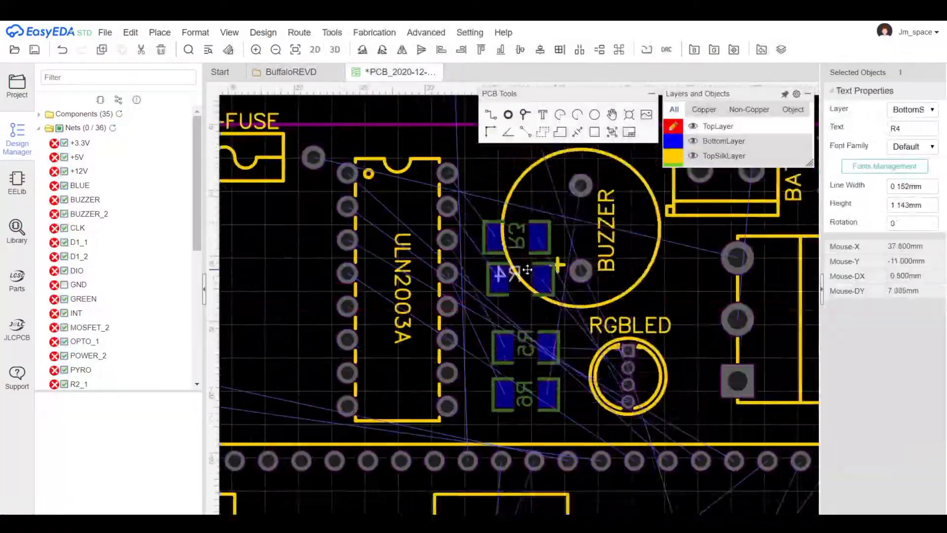
# Fit the whole unrouted board in view and generate its 3D render from the View menu
pyautogui.click(16, 85)
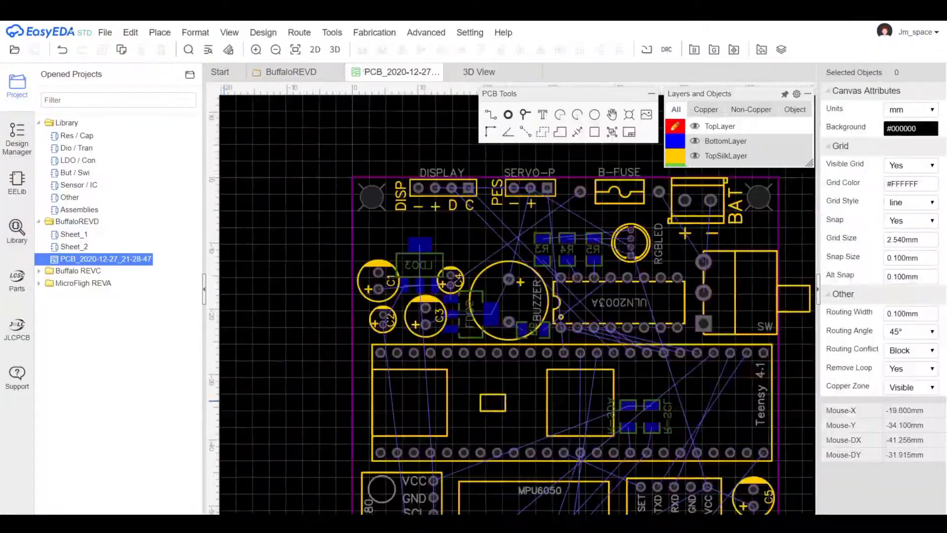
pyautogui.click(477, 72)
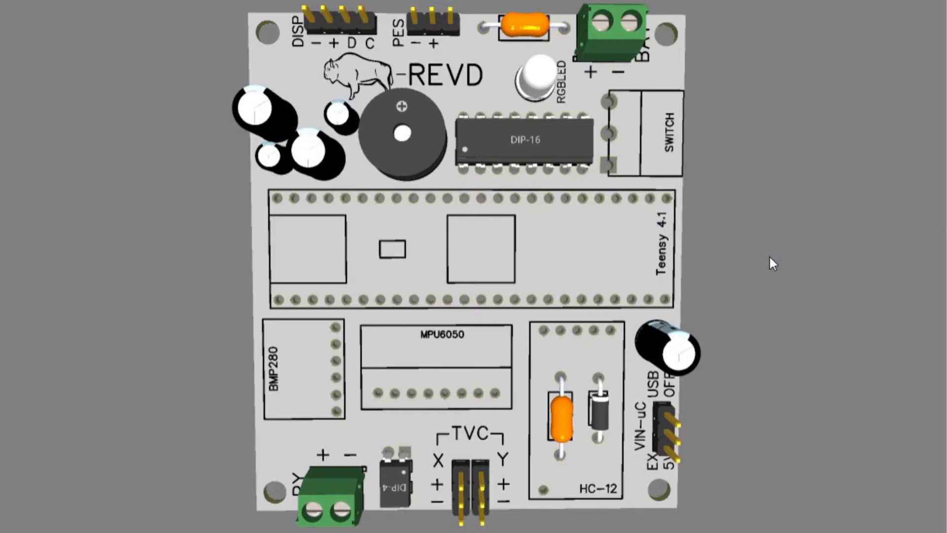
pyautogui.moveTo(933, 284)
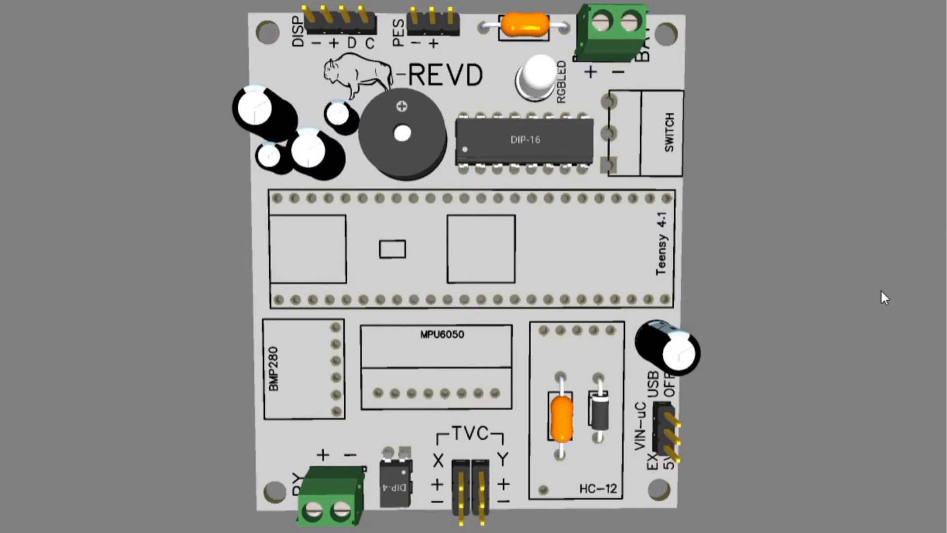
# Zoom into the populated 3D render to inspect the placed components
pyautogui.scroll(3)
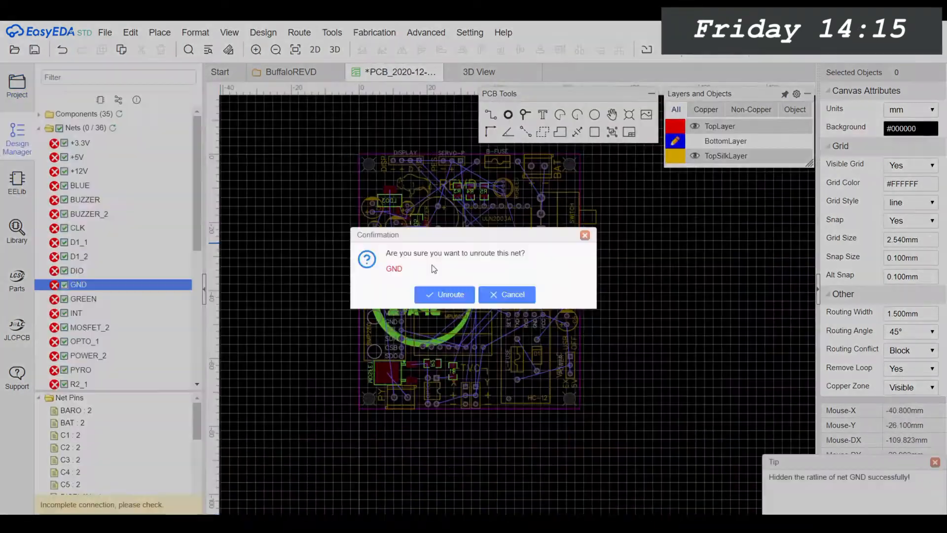
# Cancel the GND unroute confirmation and route a bottom-layer track near the MPU6050 header
pyautogui.click(443, 294)
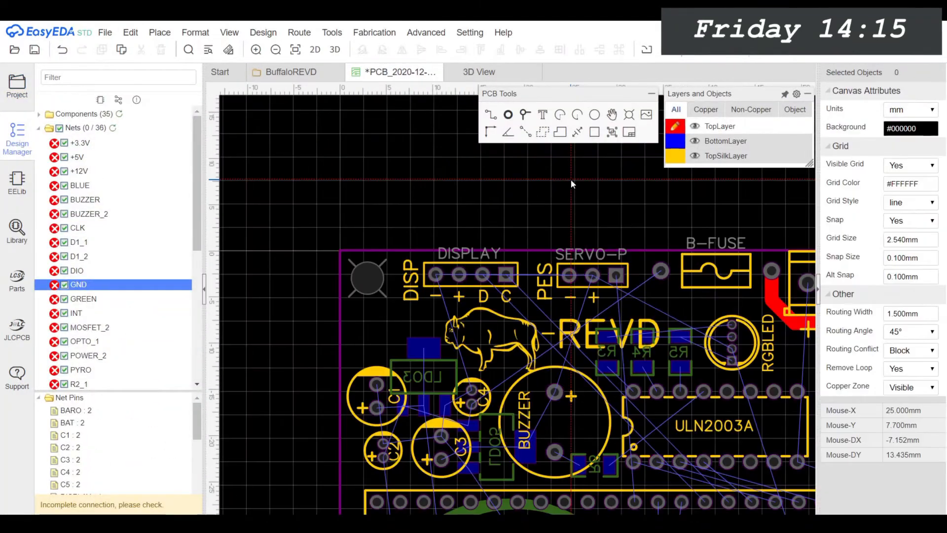
pyautogui.click(16, 85)
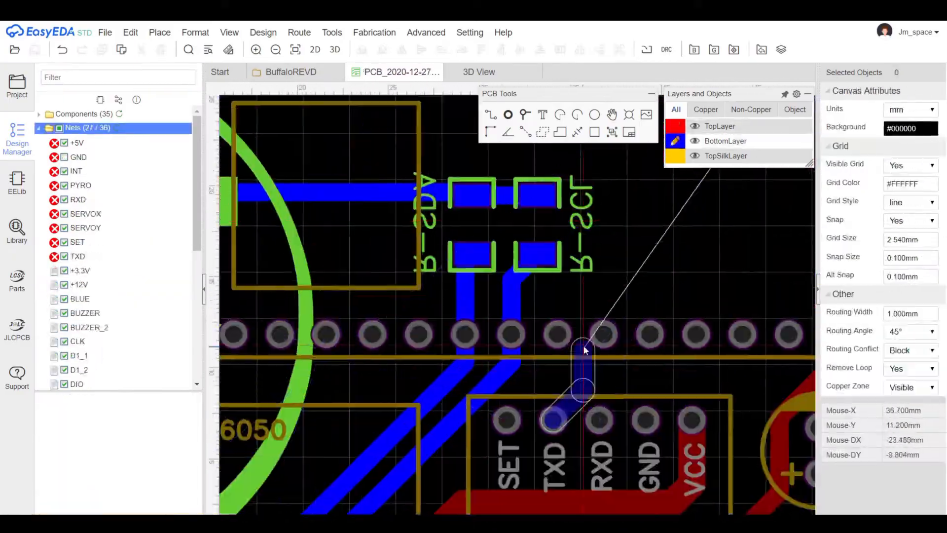
pyautogui.click(17, 85)
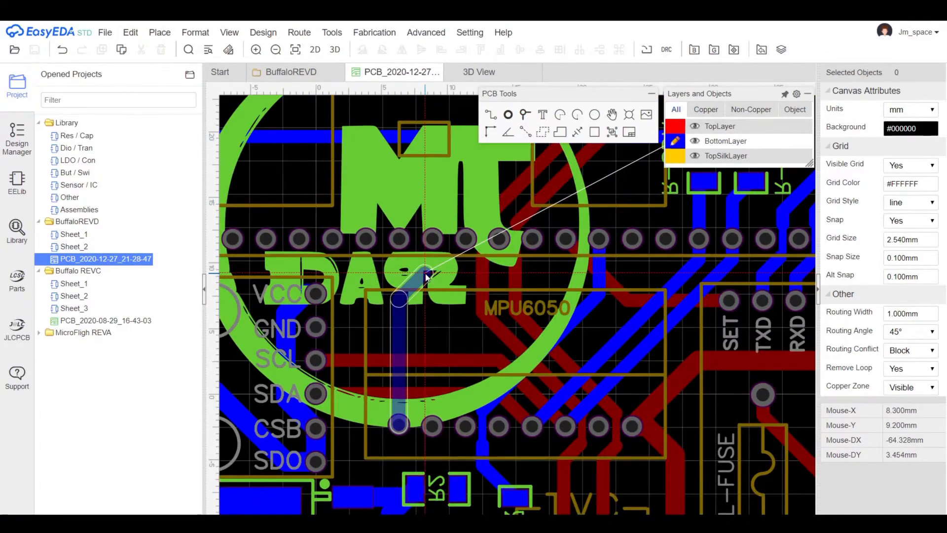
# Edit the 100uF capacitor silkscreen label and refresh the 3D render to show it
pyautogui.click(478, 72)
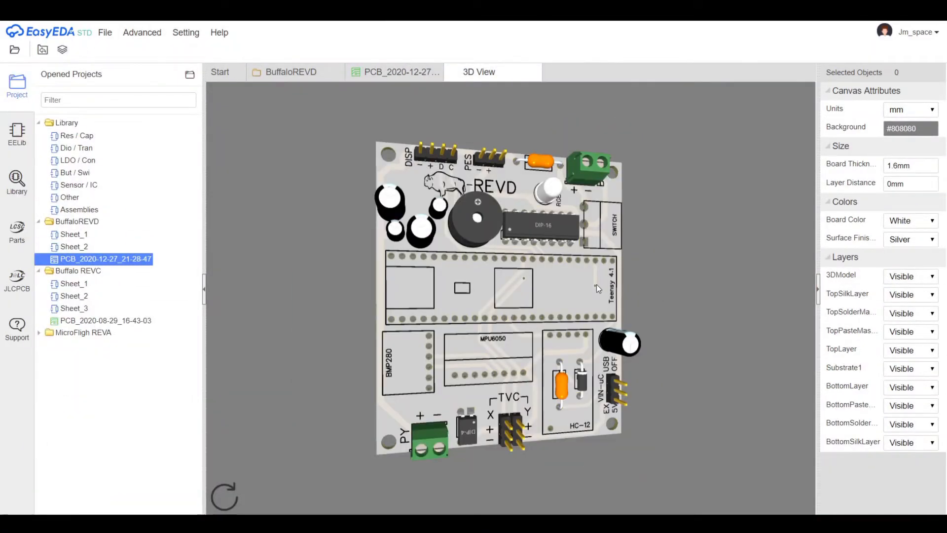
pyautogui.click(395, 72)
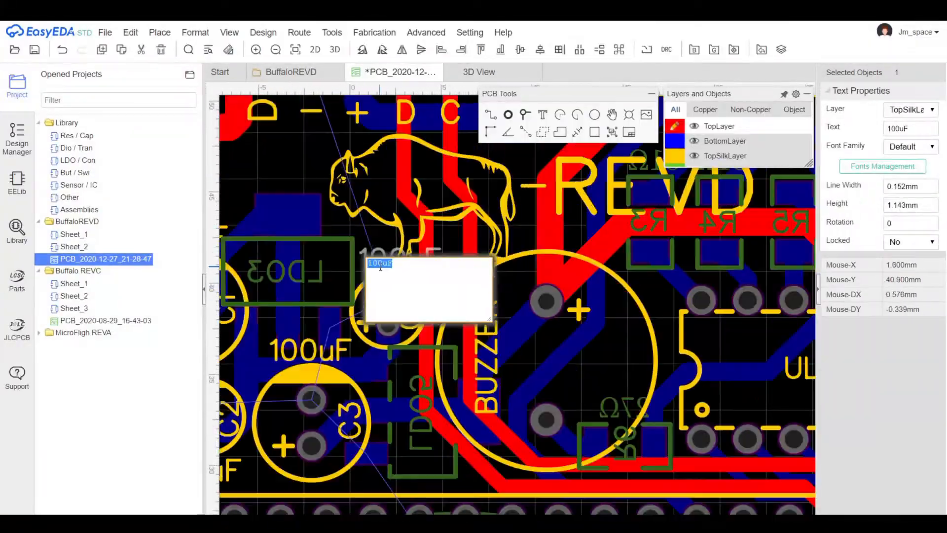
pyautogui.click(478, 72)
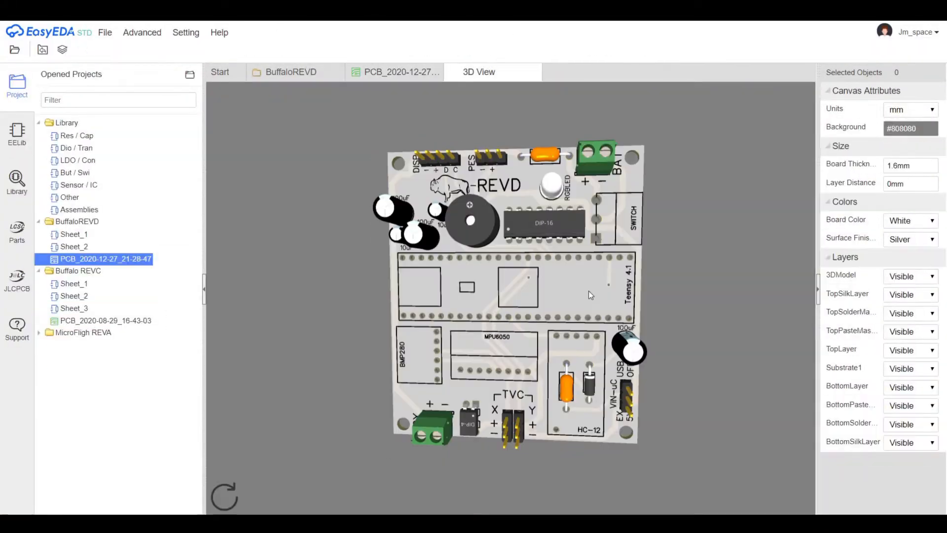